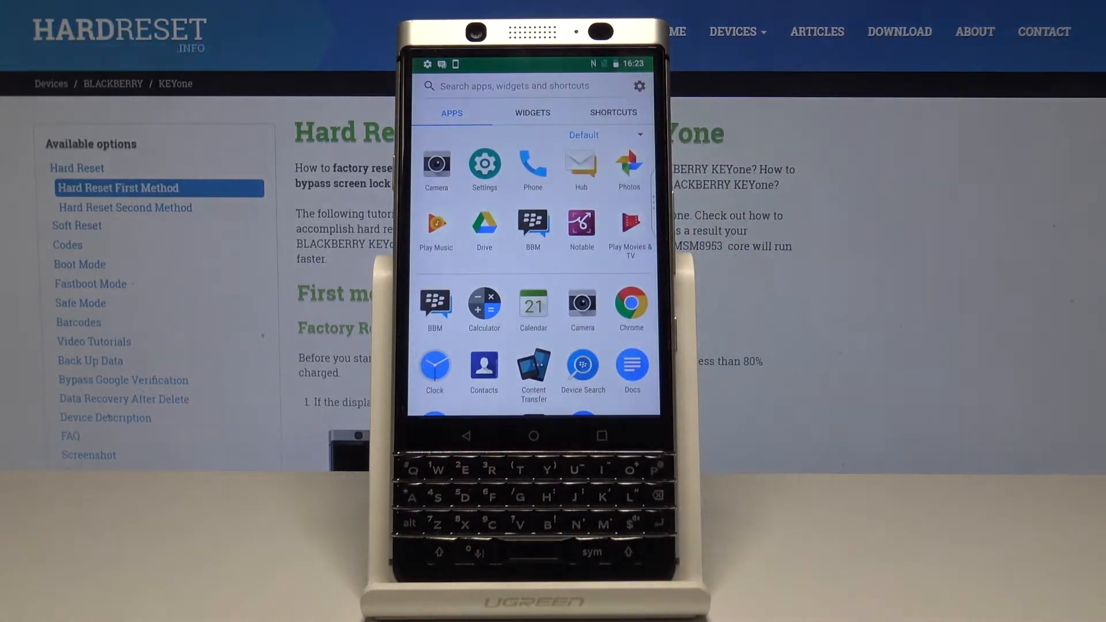
Open Settings, scroll to the System section, and enter the Date & time page.
click(485, 163)
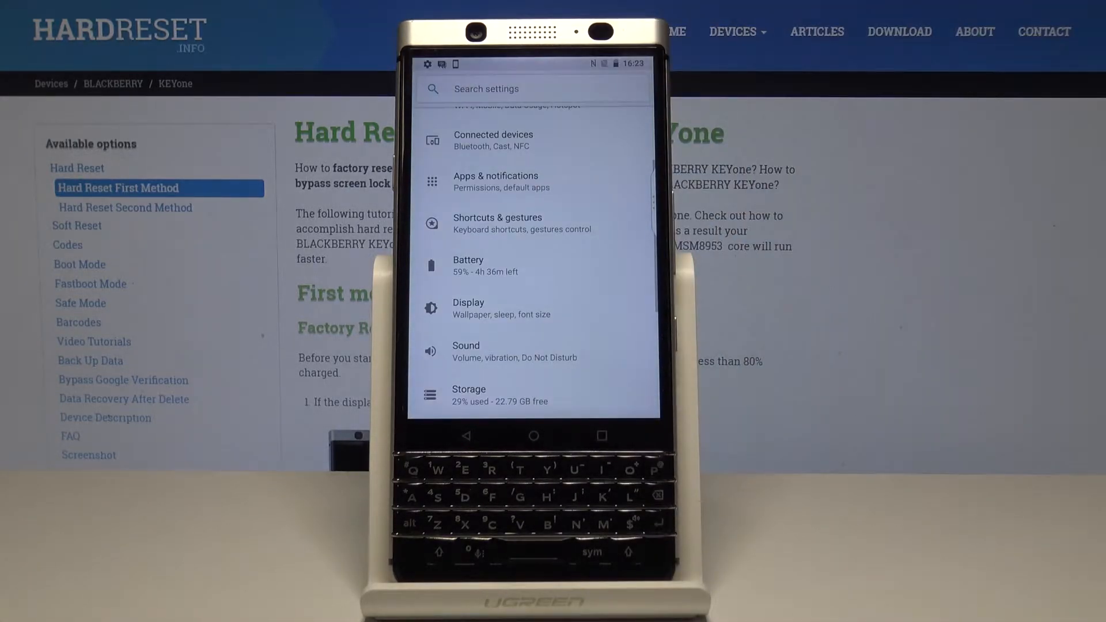
scroll(down, 3)
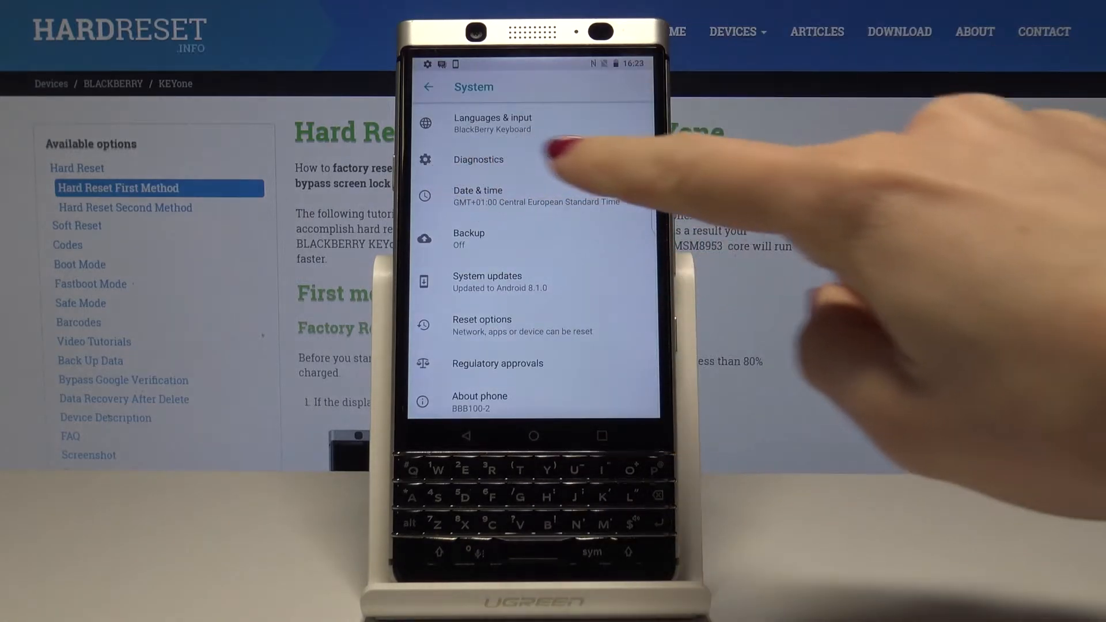
click(468, 239)
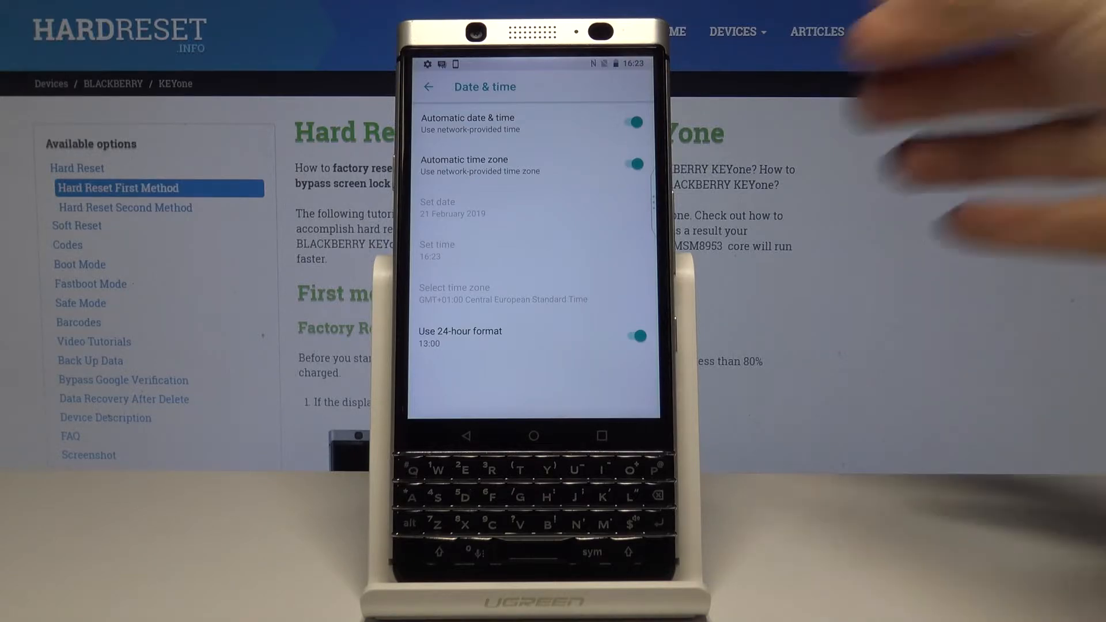
Turn off Automatic date & time and set the date to 3 February 2019, time 10:40.
click(632, 122)
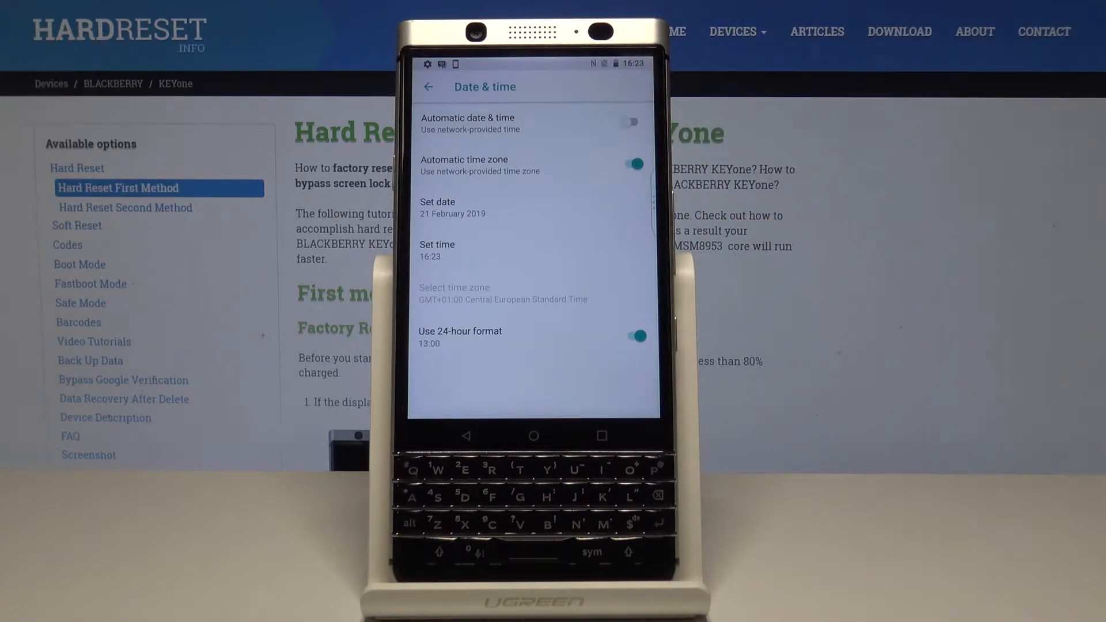
click(452, 207)
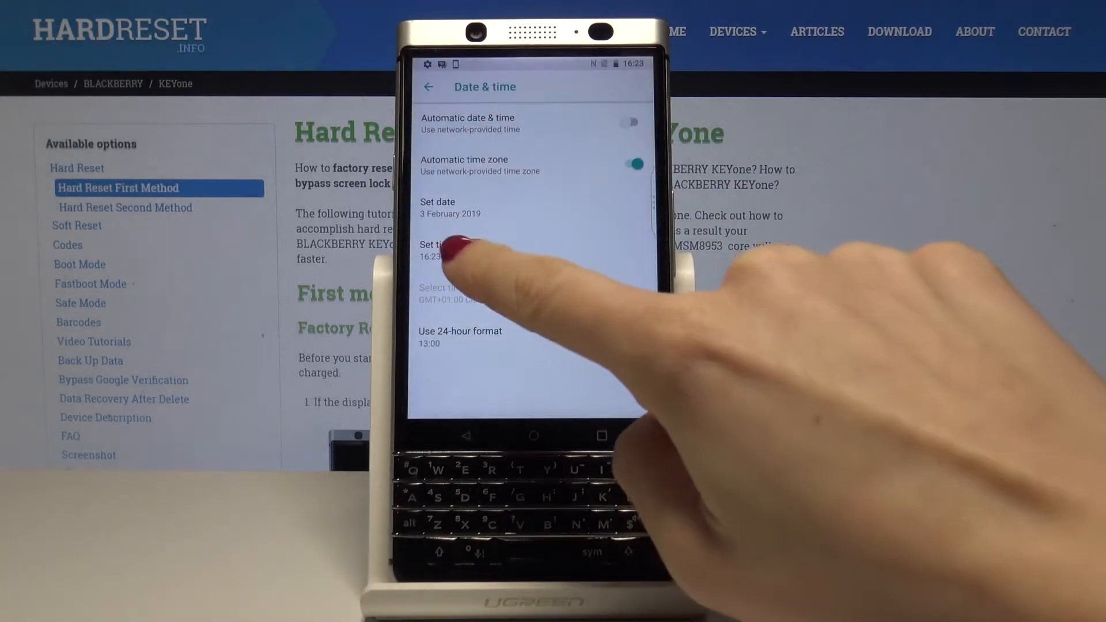
click(437, 250)
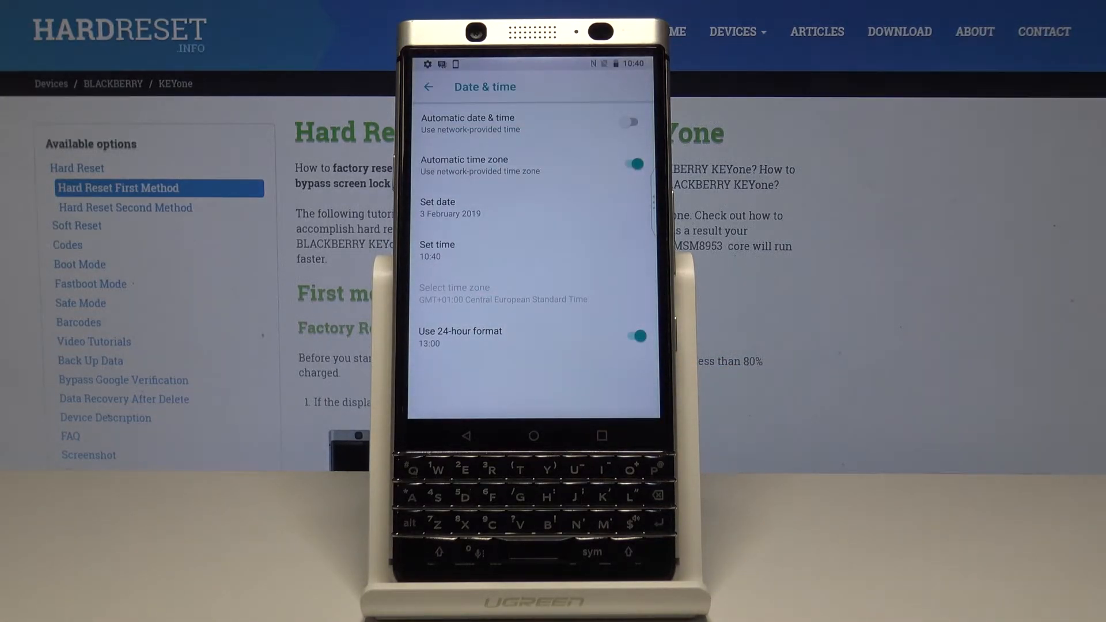
Turn off Automatic time zone and select GMT+05:30, making the clock read 15:10.
click(632, 164)
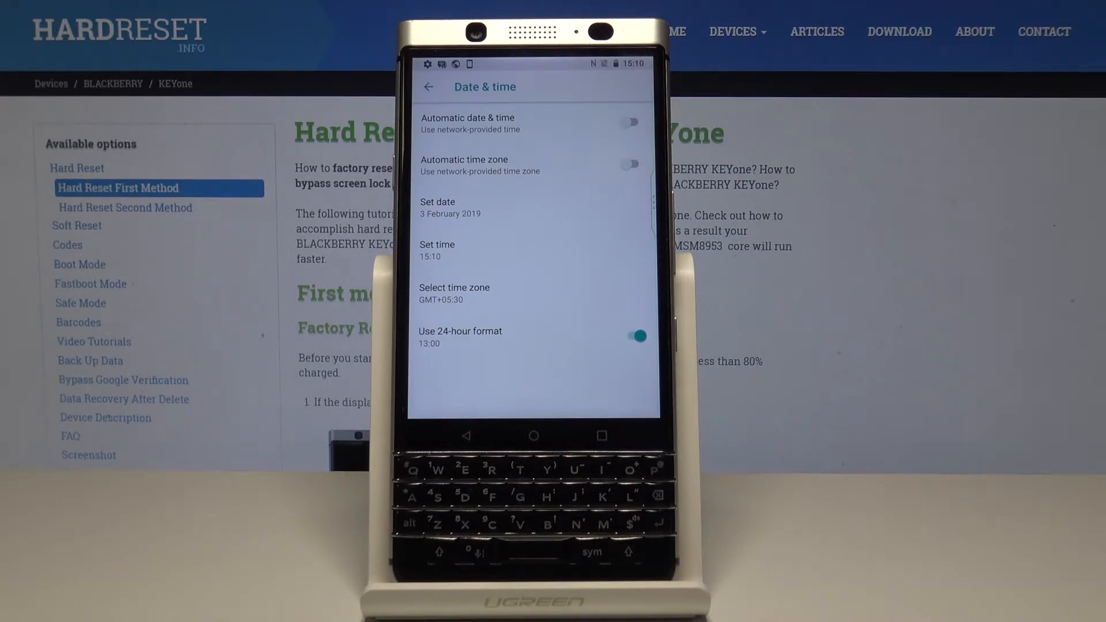
Switch the clock to 12-hour format (3:10 pm) and re-enable automatic date and time.
click(630, 336)
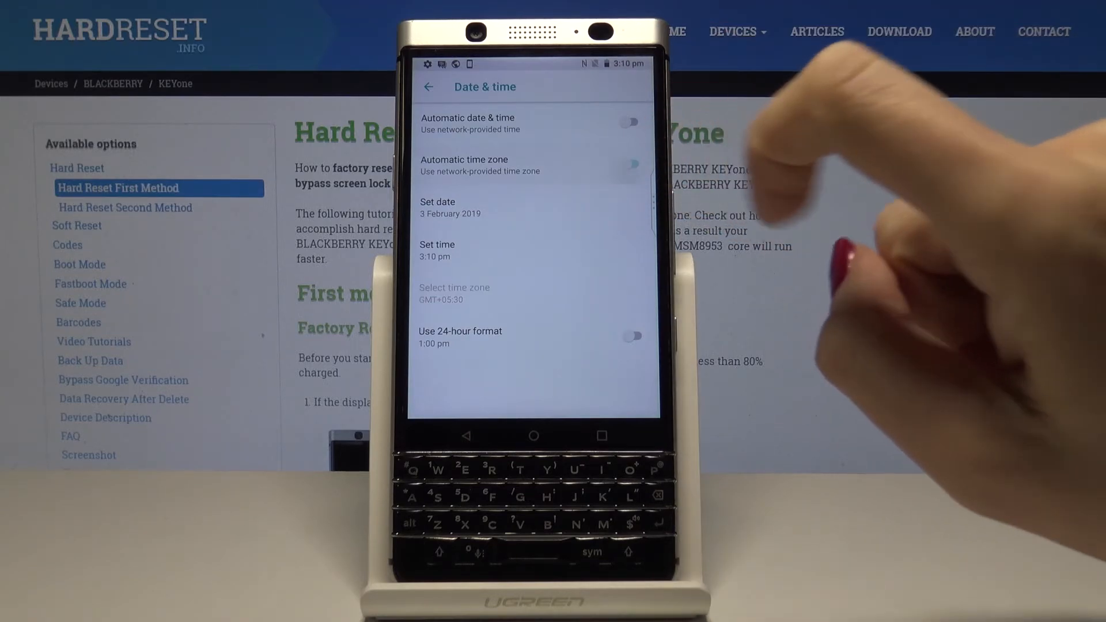
click(630, 121)
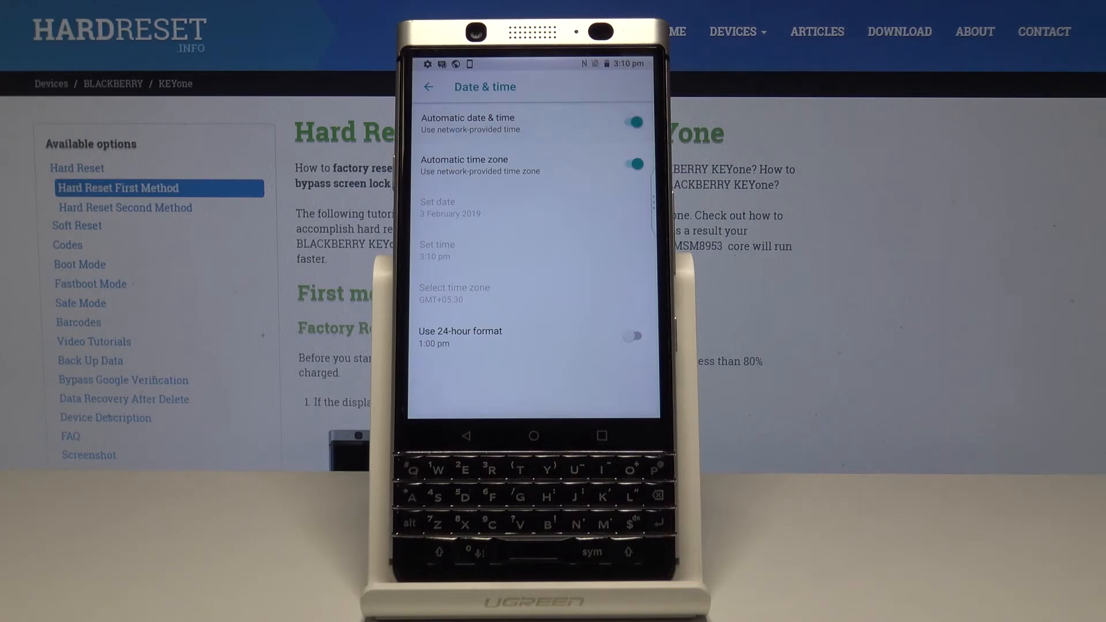
mouse_move(515, 458)
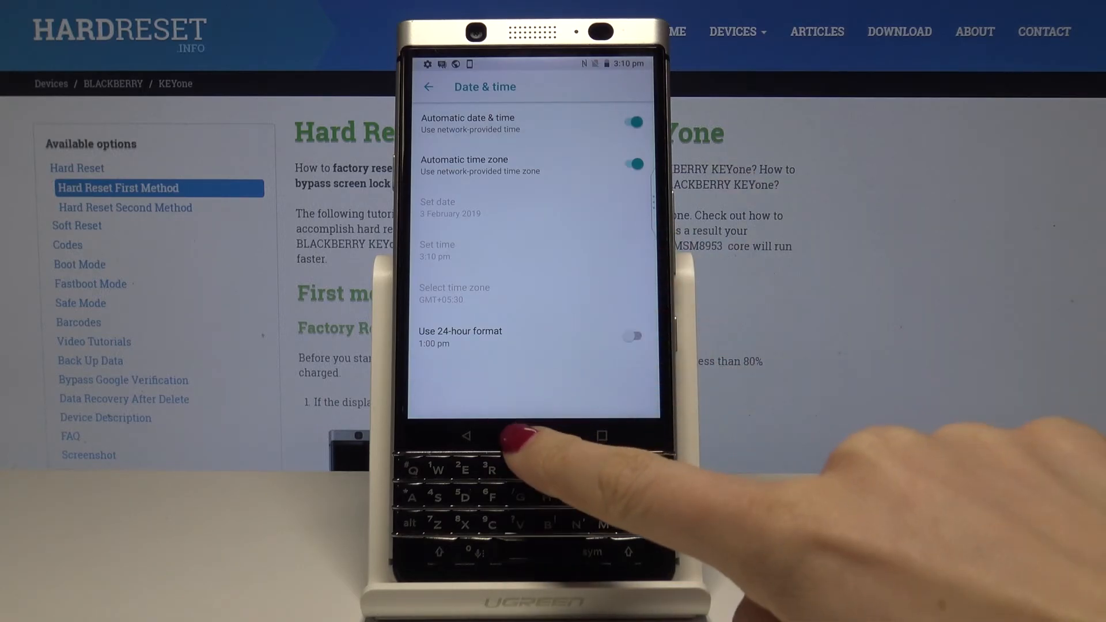